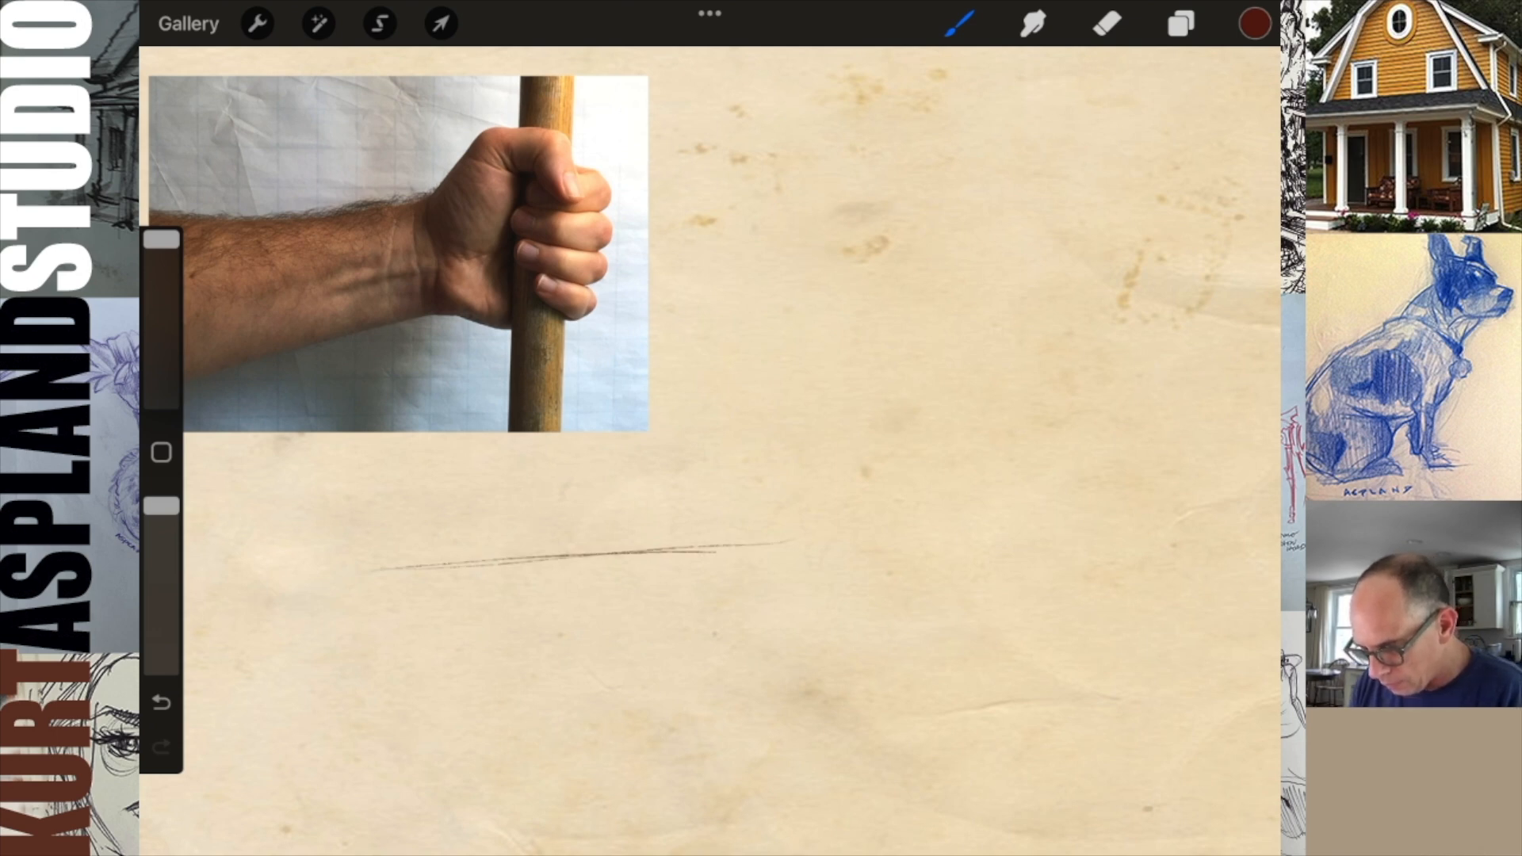
Sketch long brown gesture strokes for the forearm and the block of the clenched fist
drag(718, 553, 975, 466)
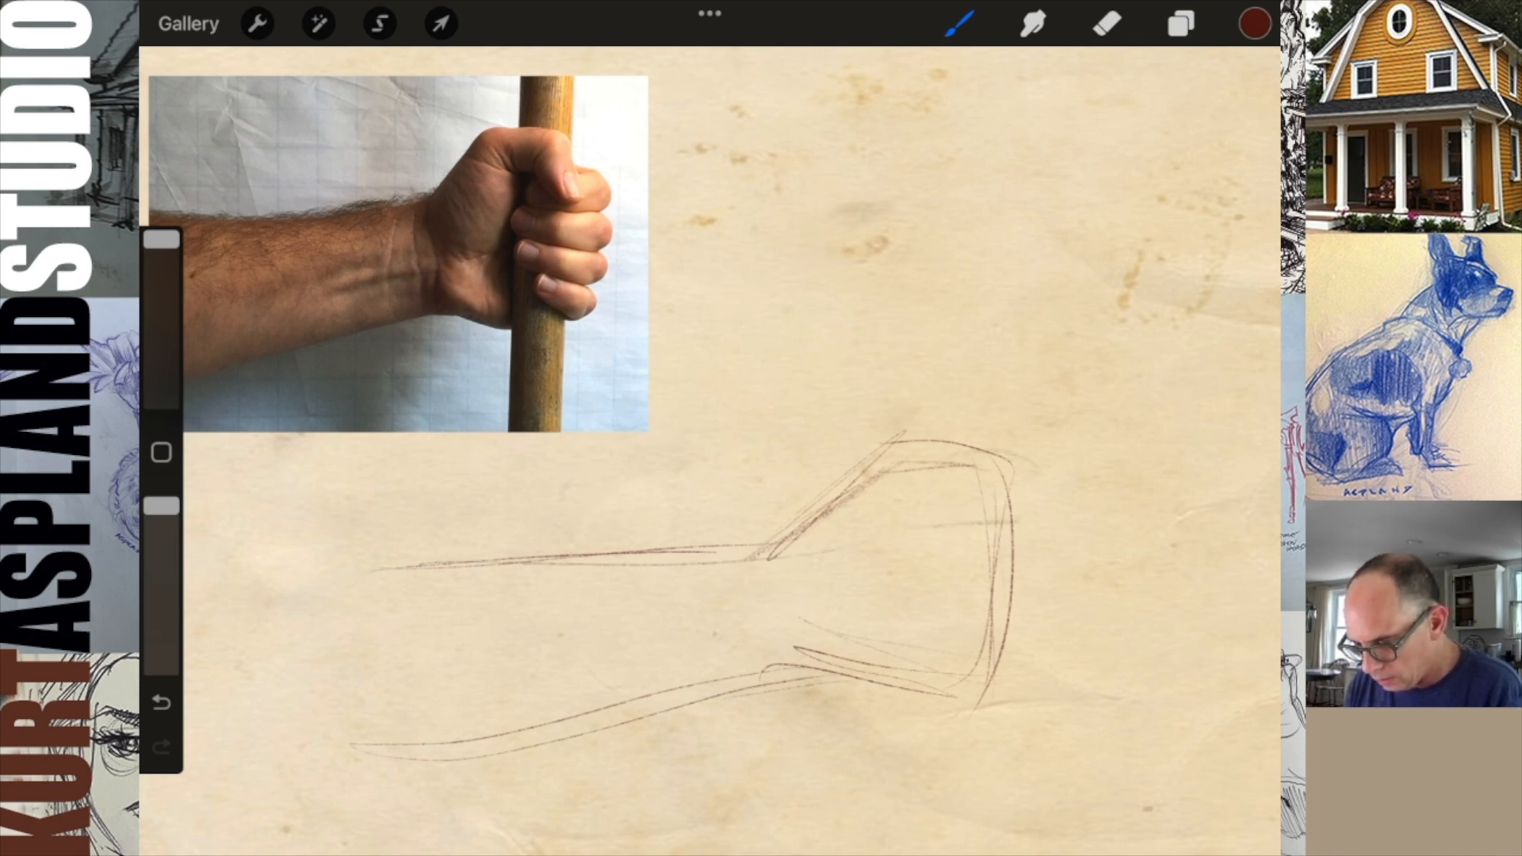
drag(902, 525, 1057, 544)
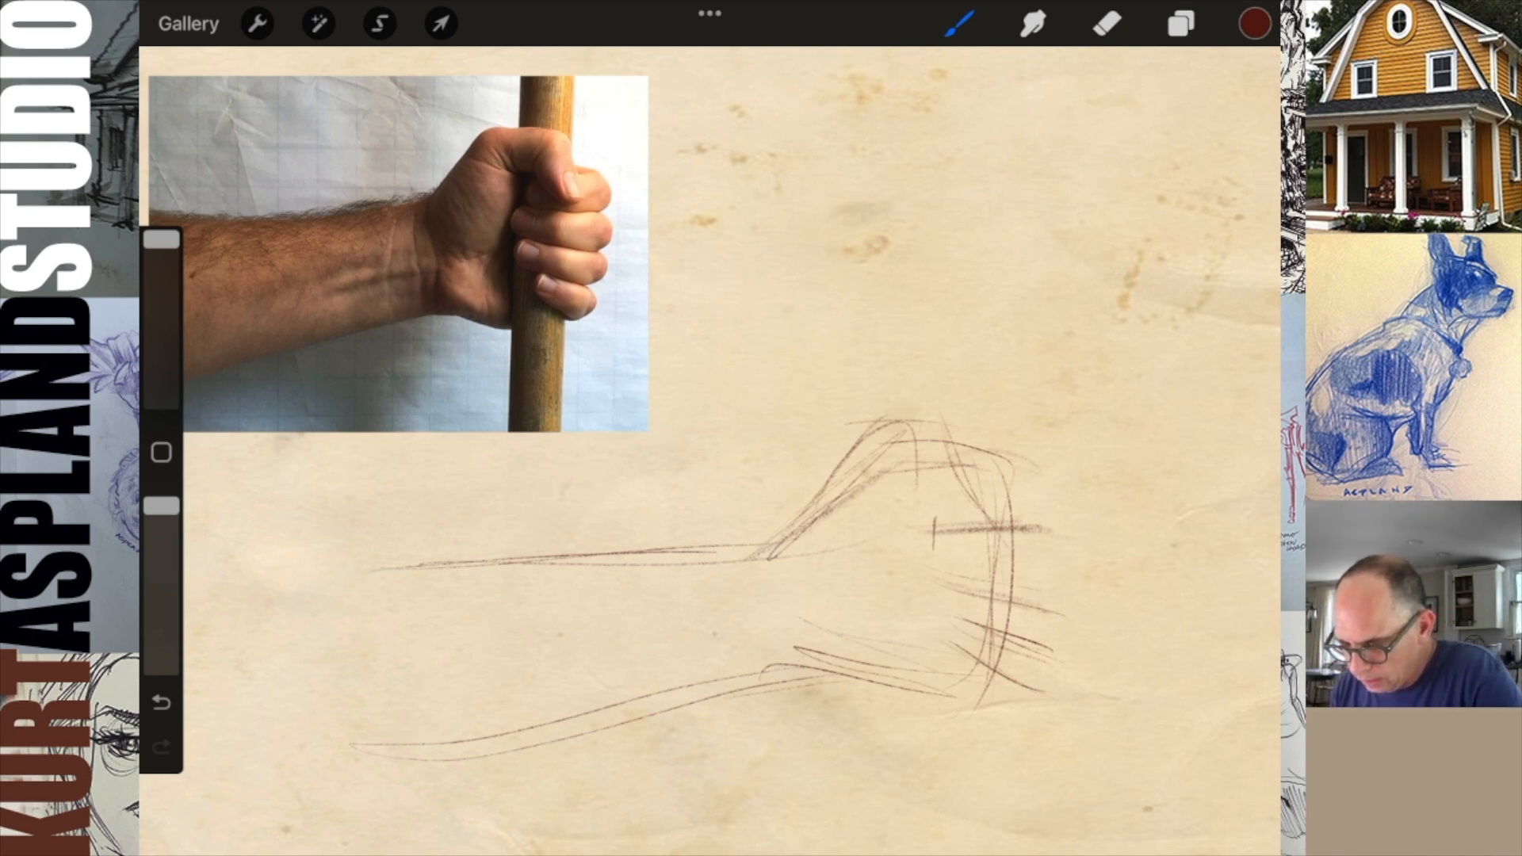
Add short horizontal strokes across the fist for the curled fingers
drag(708, 536, 933, 529)
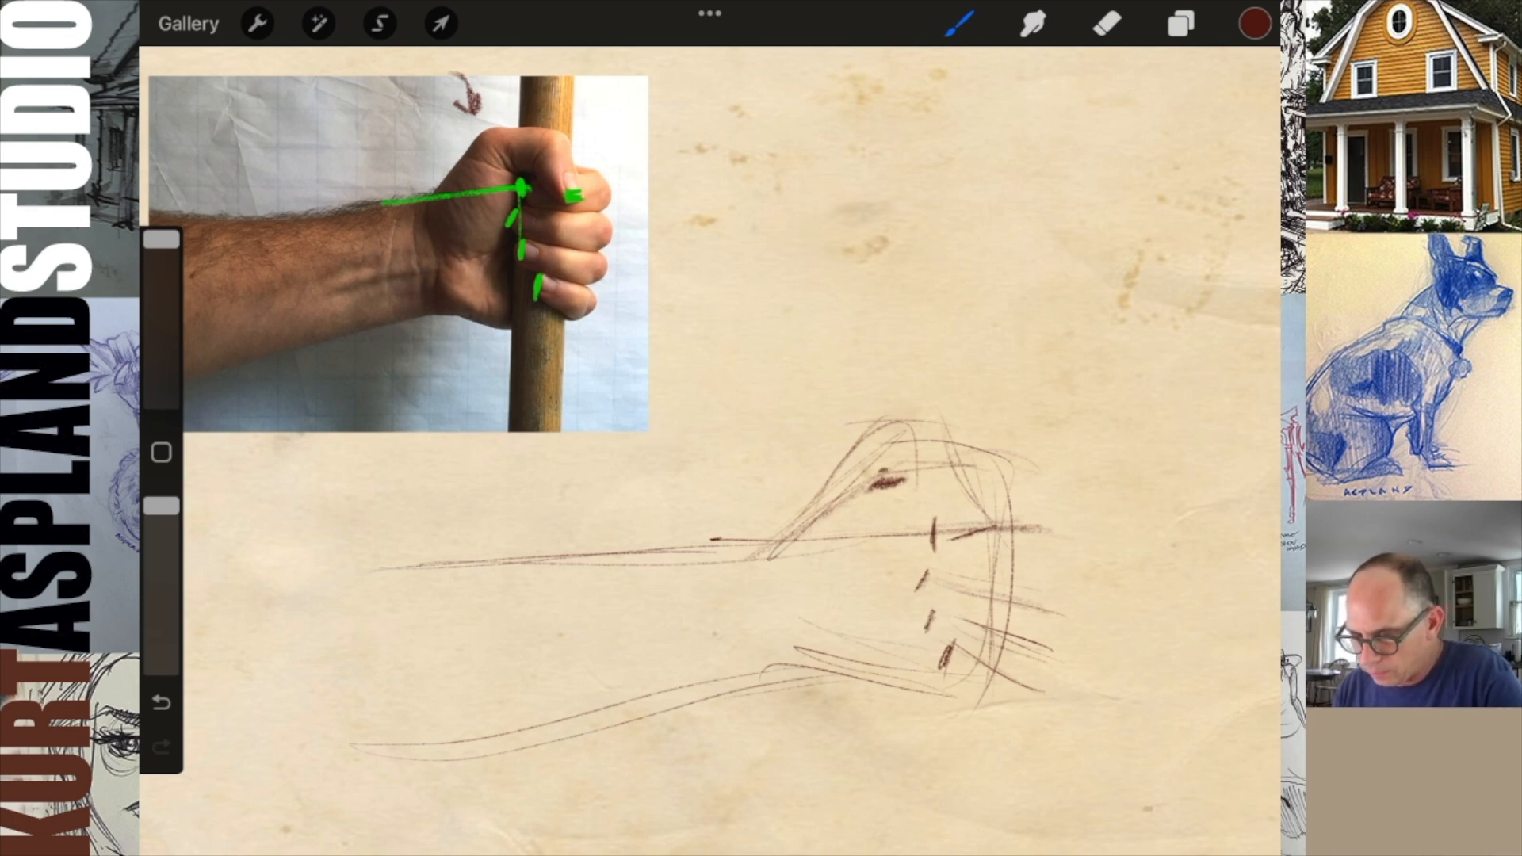
Erase a stray mark near the joint dashes, then return to the pencil brush
click(1106, 24)
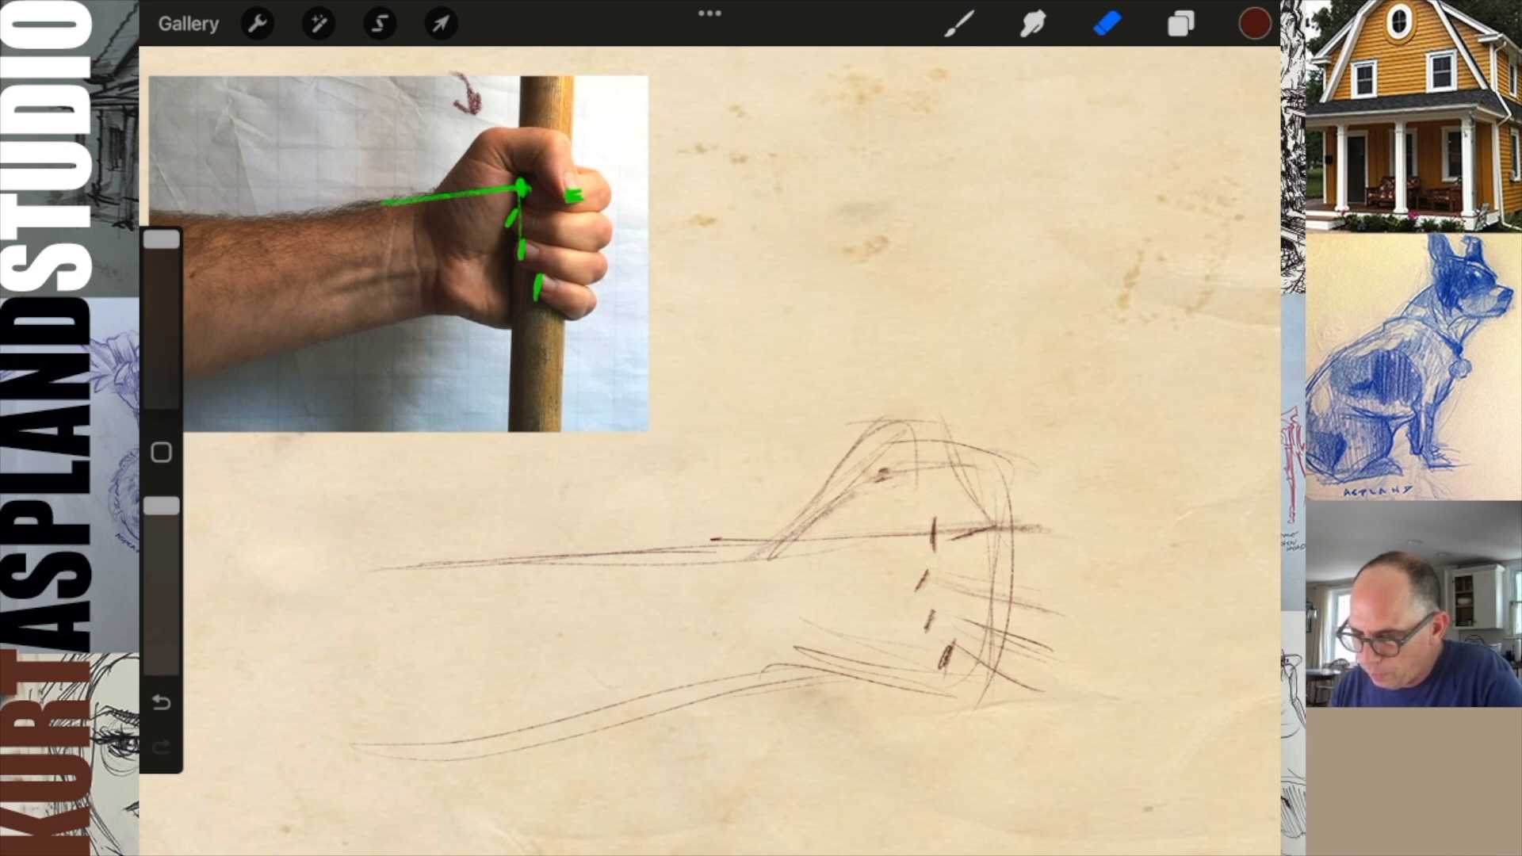
click(961, 24)
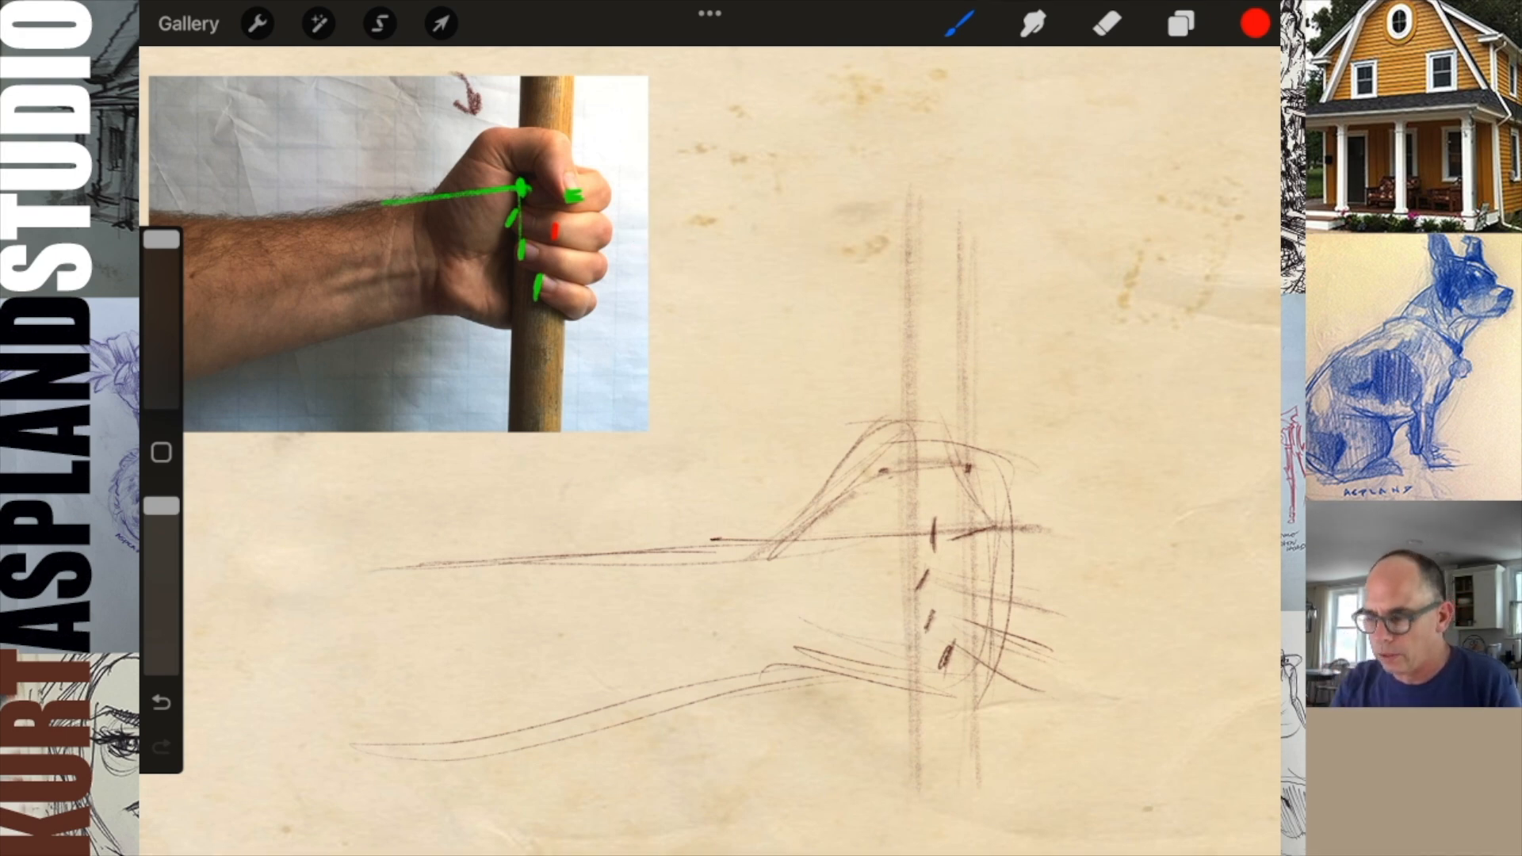
Switch back to brown and hatch the knuckles, cleaning a stroke with the eraser
click(1256, 24)
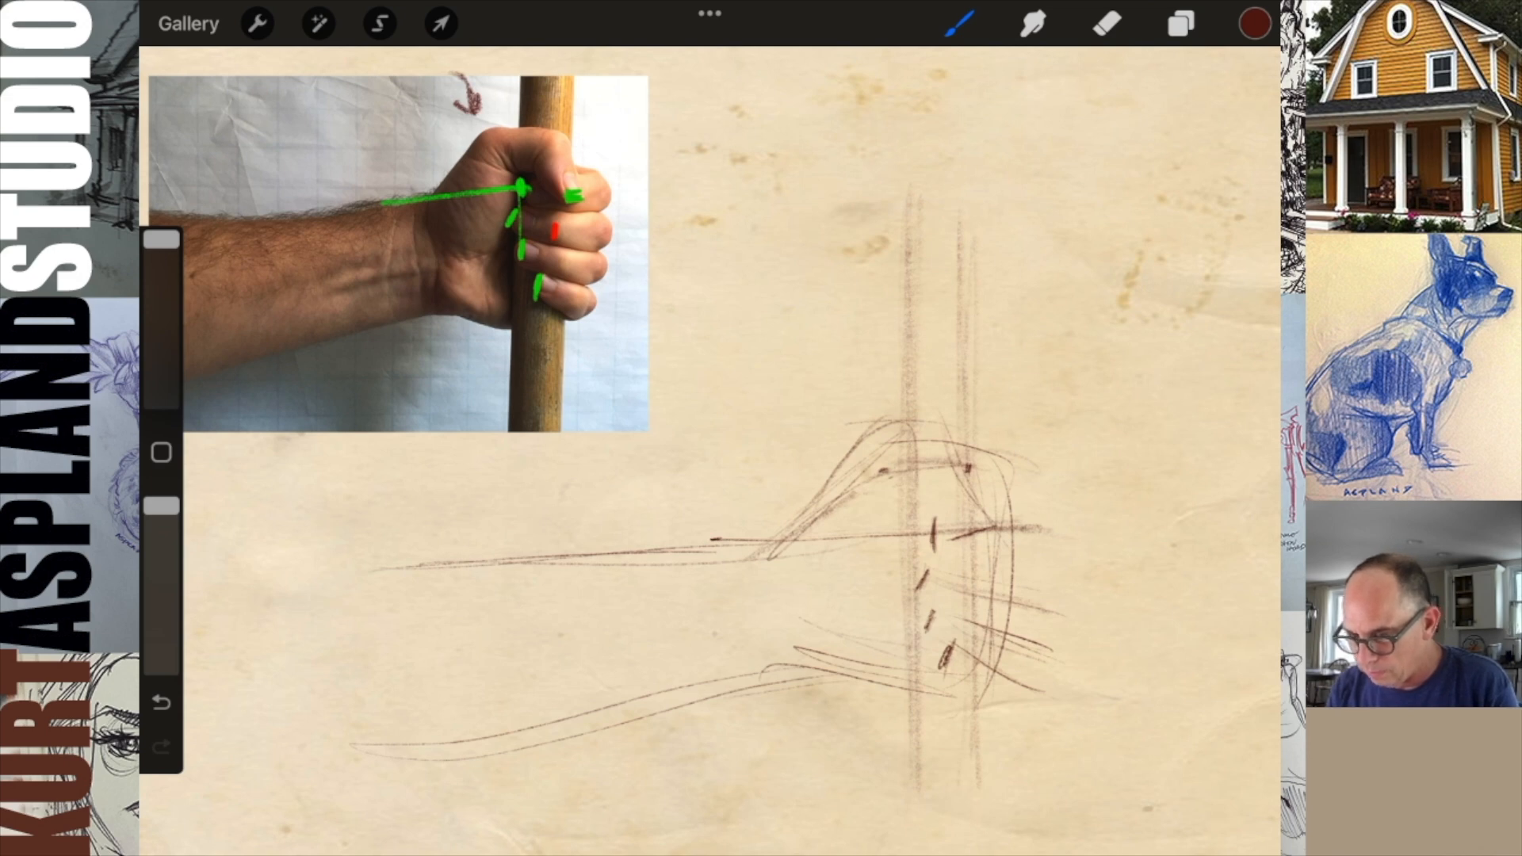
click(1020, 582)
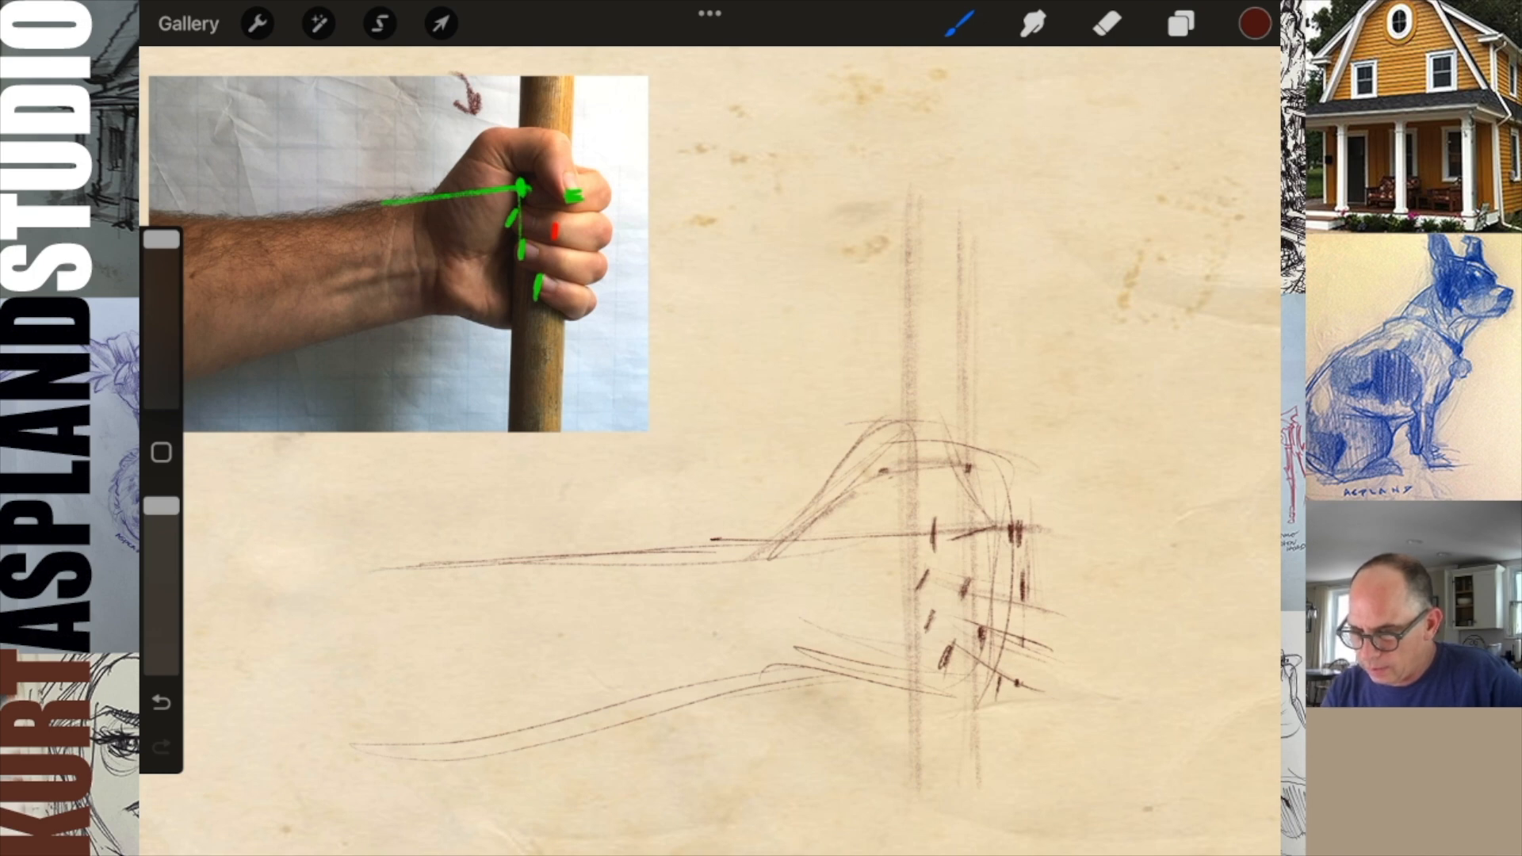
click(1108, 24)
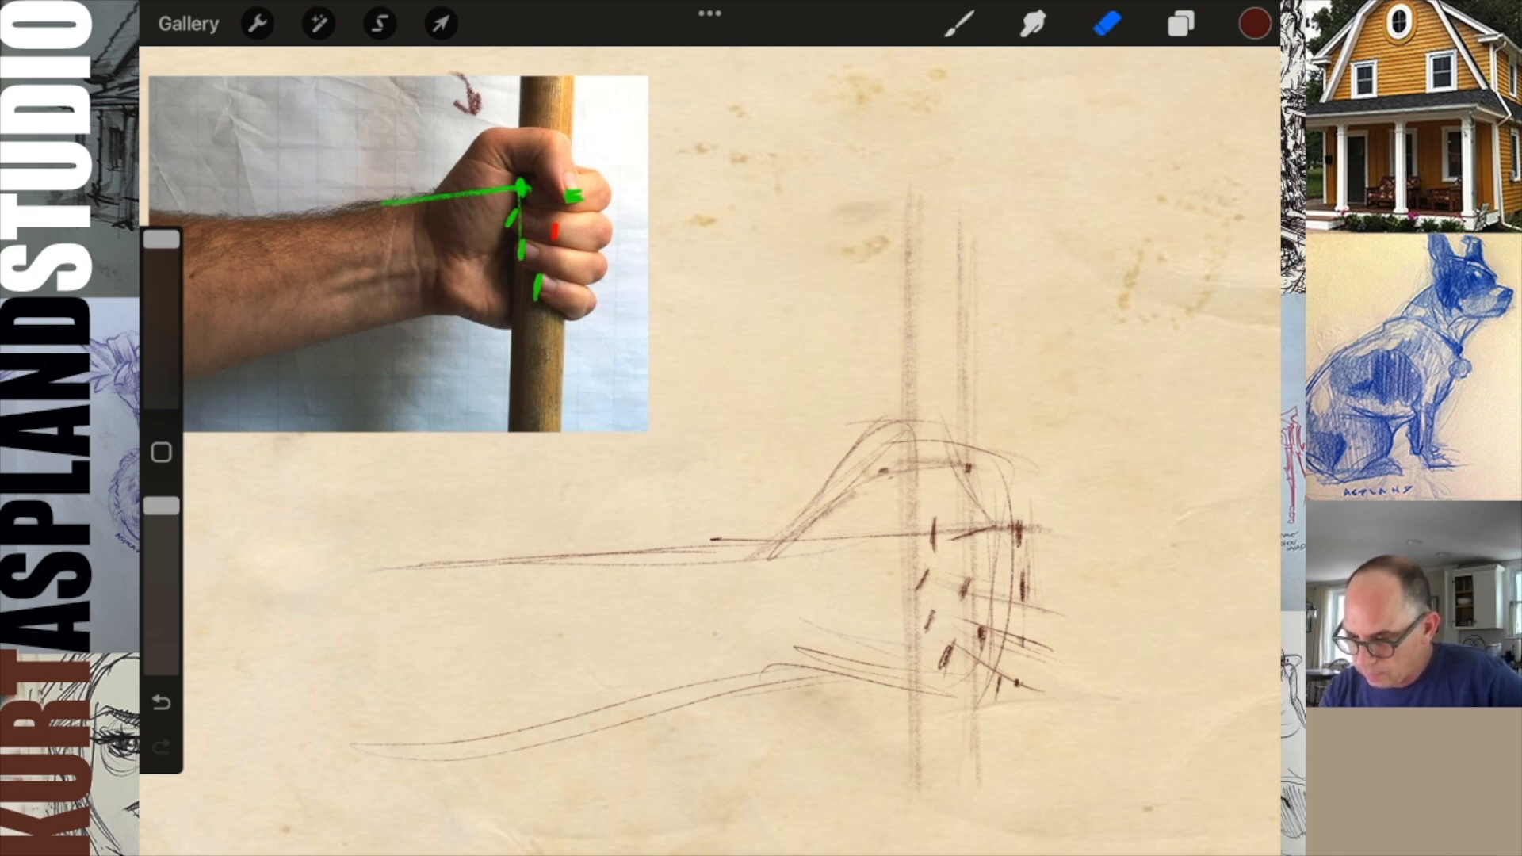
click(959, 24)
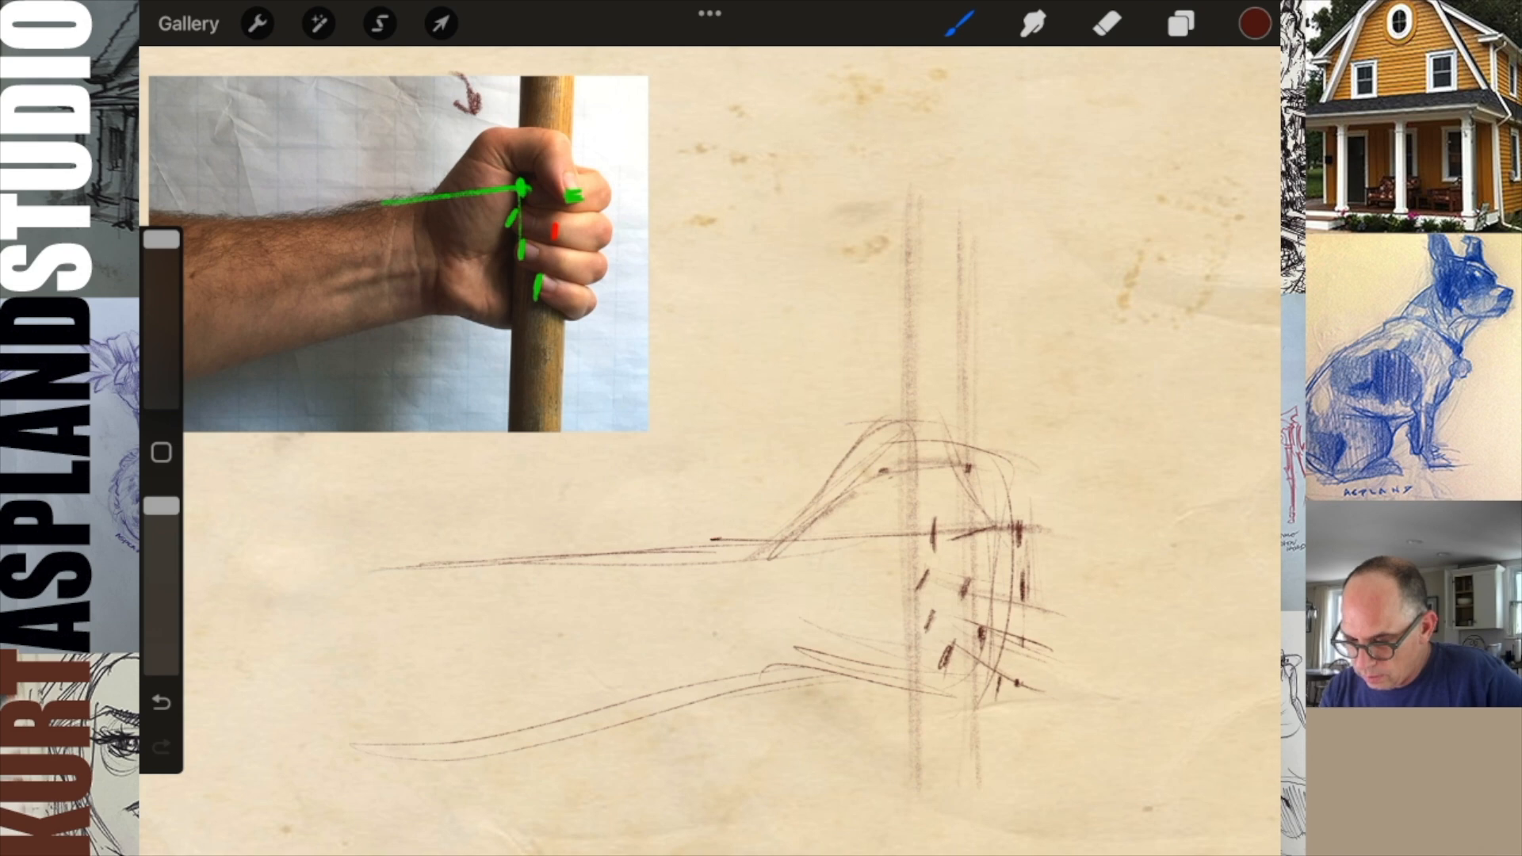